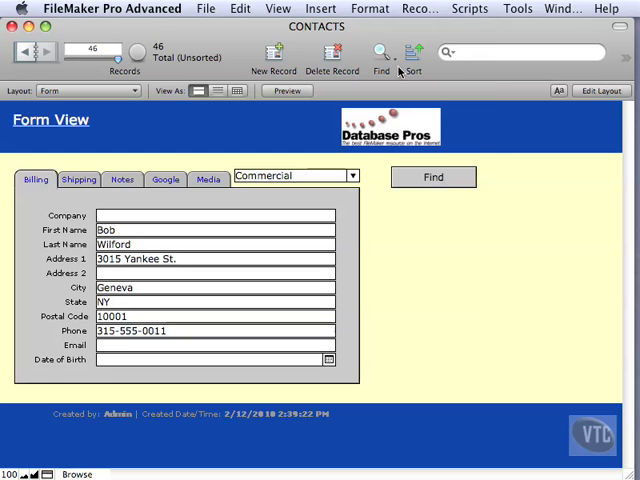
pyautogui.click(320, 9)
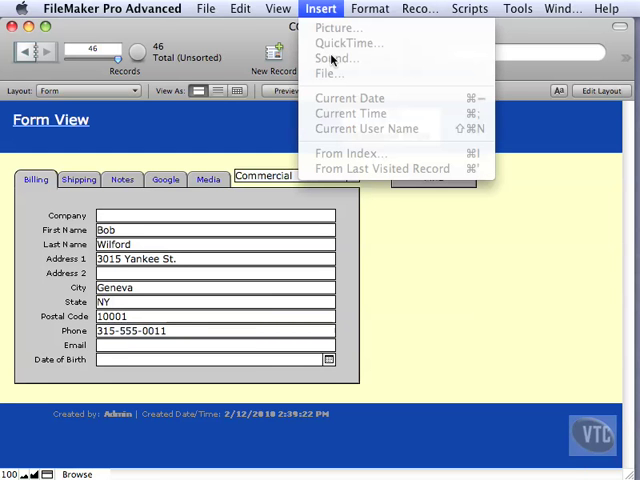
pyautogui.moveTo(372, 207)
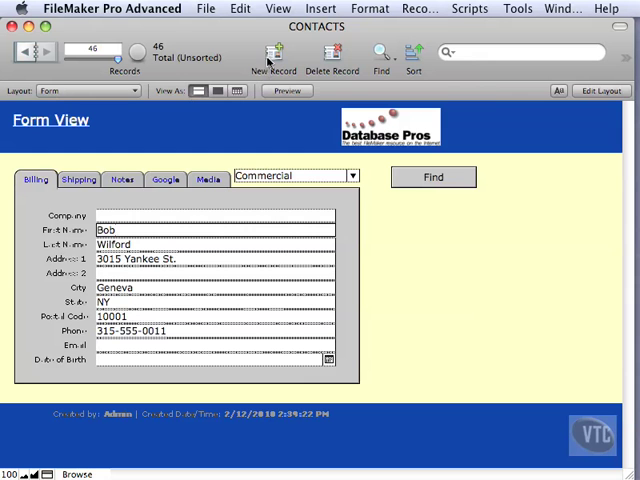
pyautogui.click(270, 56)
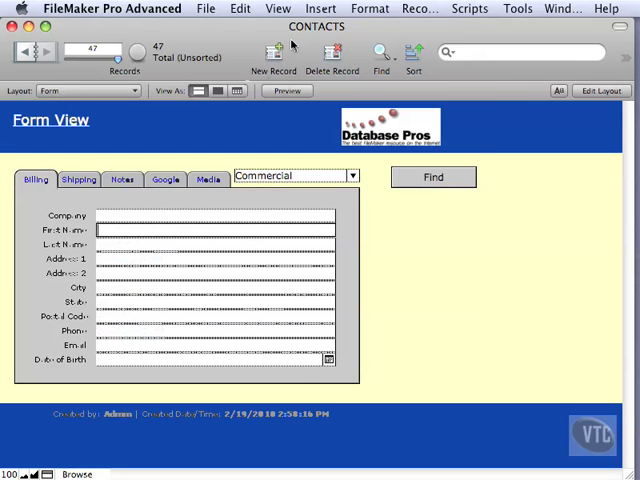
pyautogui.click(321, 8)
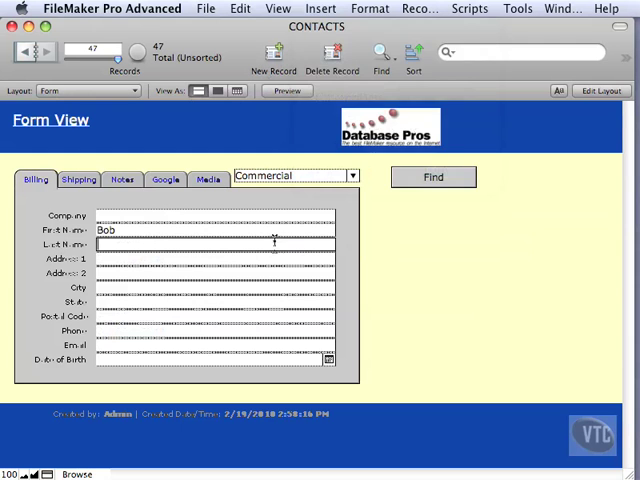
pyautogui.click(320, 9)
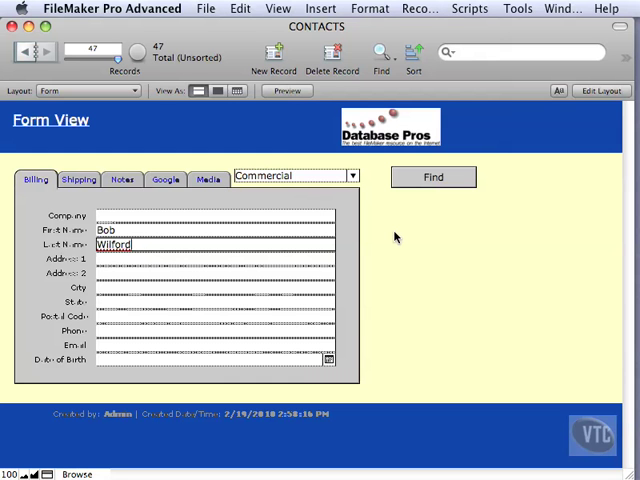
pyautogui.click(204, 9)
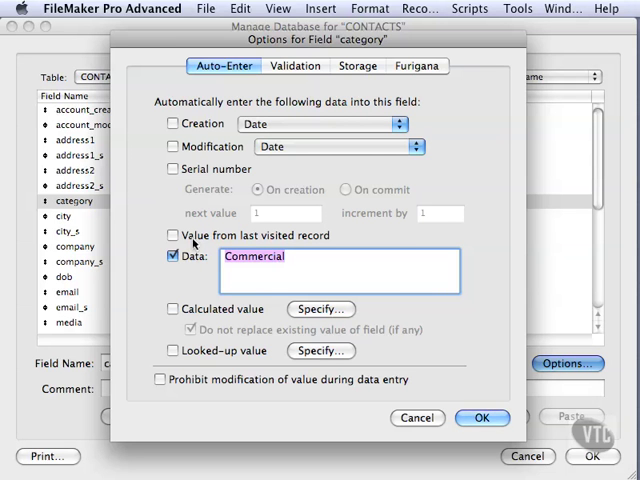
# Switch the category field's auto-enter from Commercial data to value from last visited record.
pyautogui.click(172, 235)
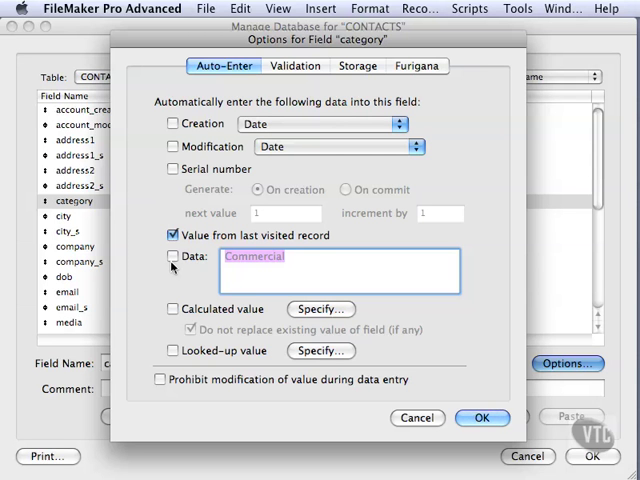
pyautogui.moveTo(390, 403)
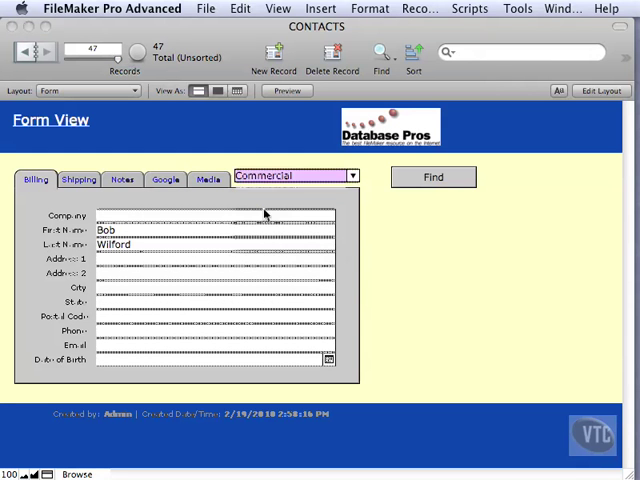
pyautogui.click(295, 176)
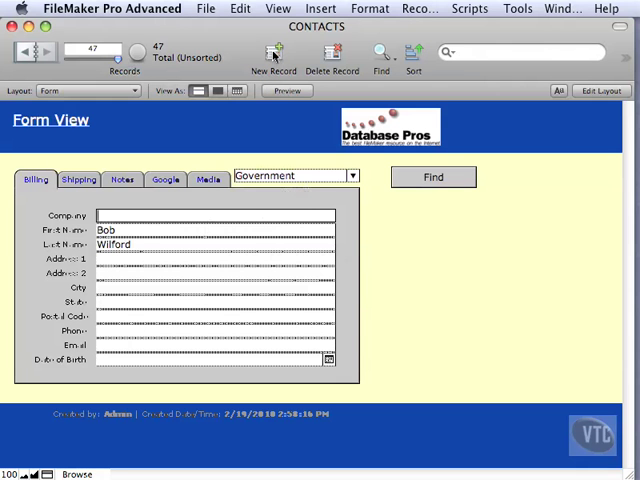
pyautogui.click(271, 56)
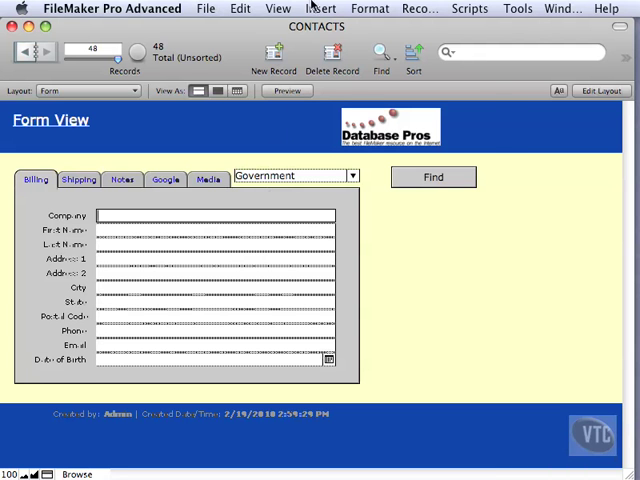
pyautogui.click(320, 8)
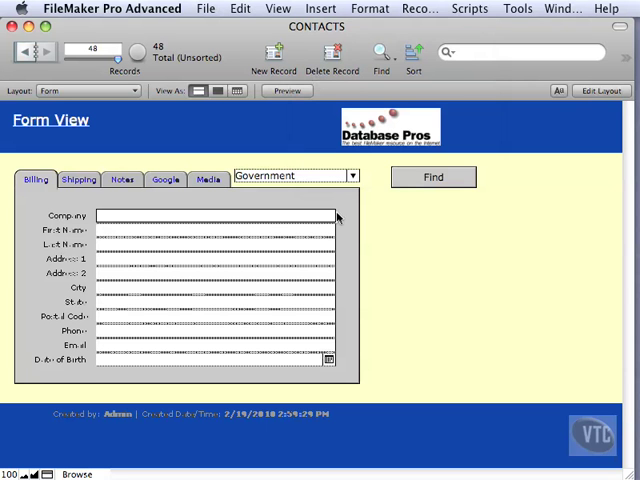
pyautogui.click(419, 9)
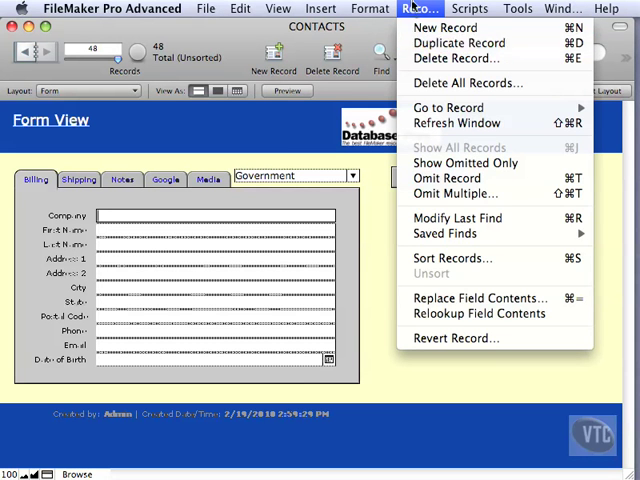
pyautogui.click(419, 8)
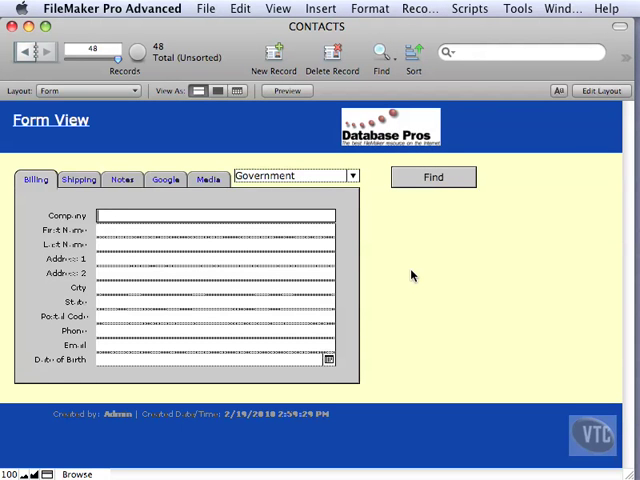
pyautogui.click(205, 8)
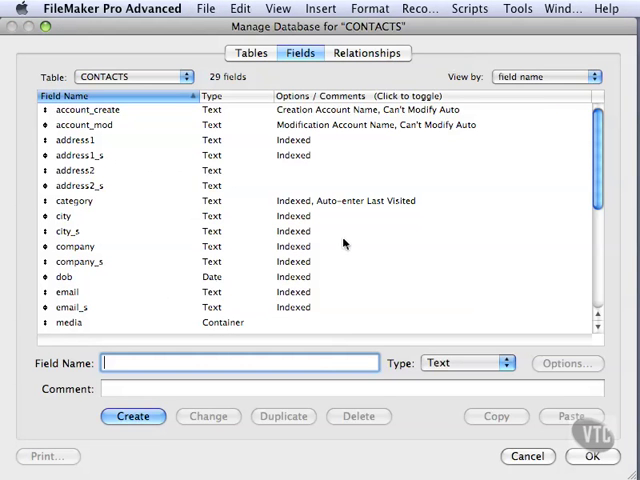
# Revert the category field's auto-enter to the data value 'Commercial'.
pyautogui.click(75, 200)
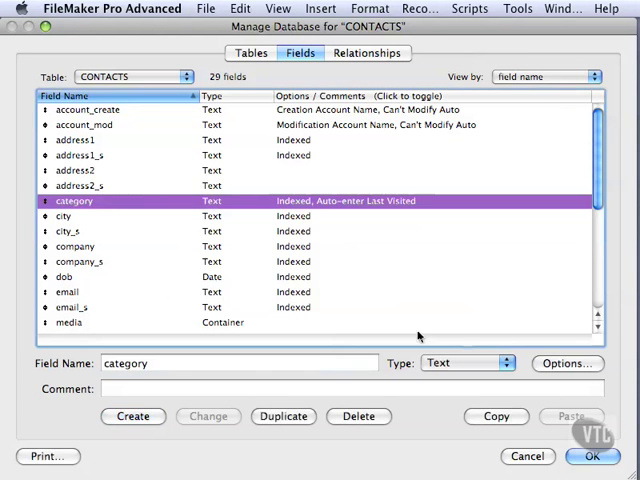
pyautogui.click(574, 363)
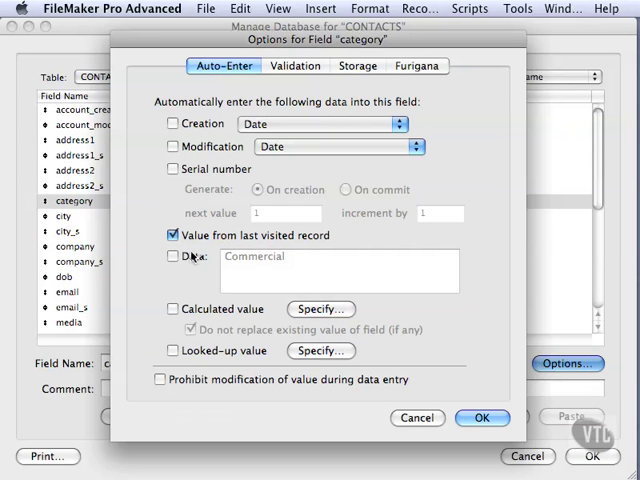
pyautogui.click(172, 256)
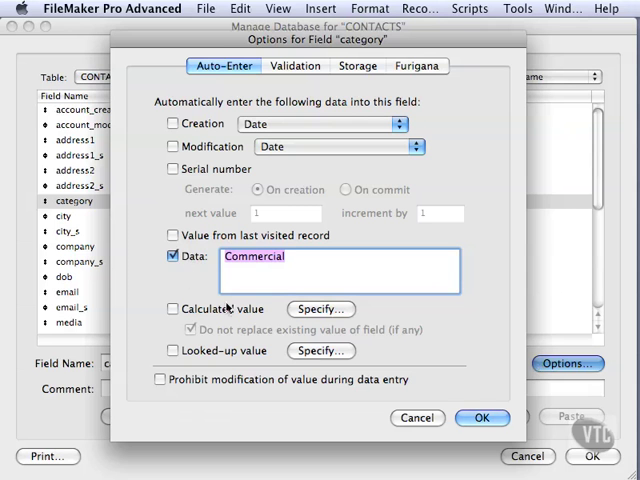
pyautogui.click(478, 417)
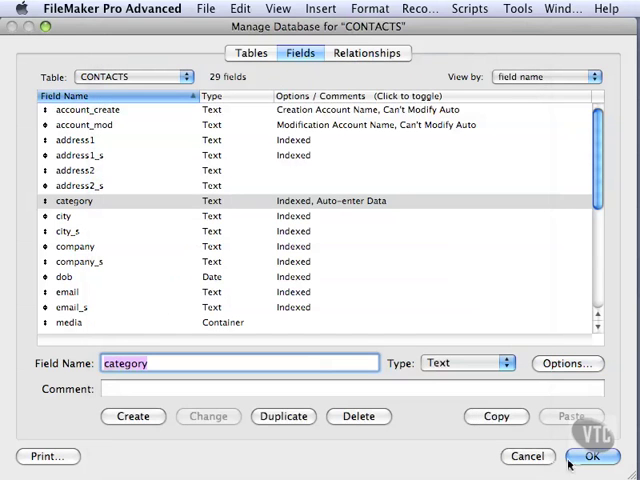
pyautogui.click(600, 457)
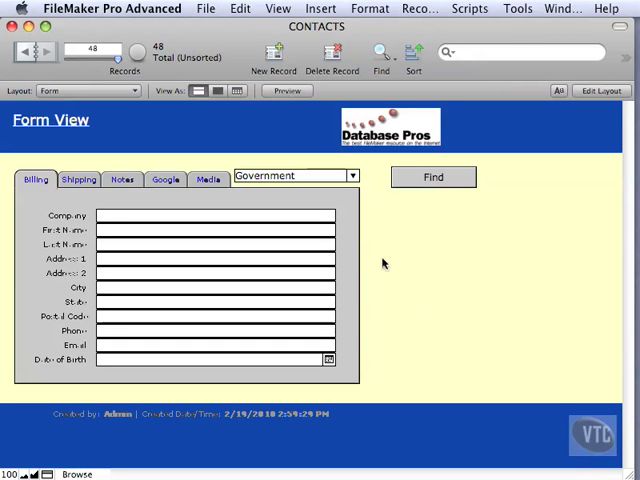
pyautogui.click(331, 54)
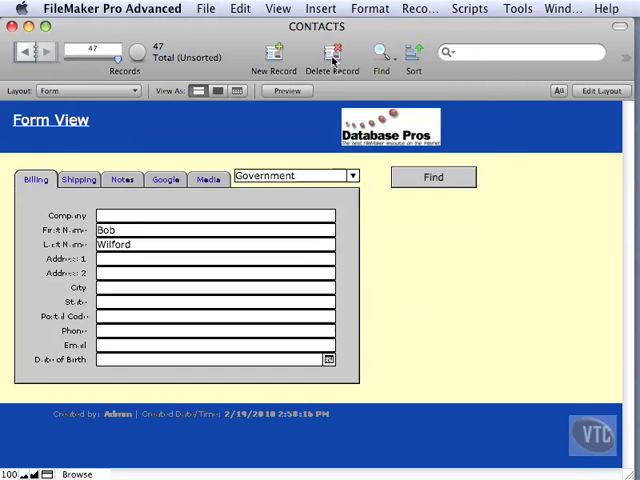
pyautogui.click(330, 57)
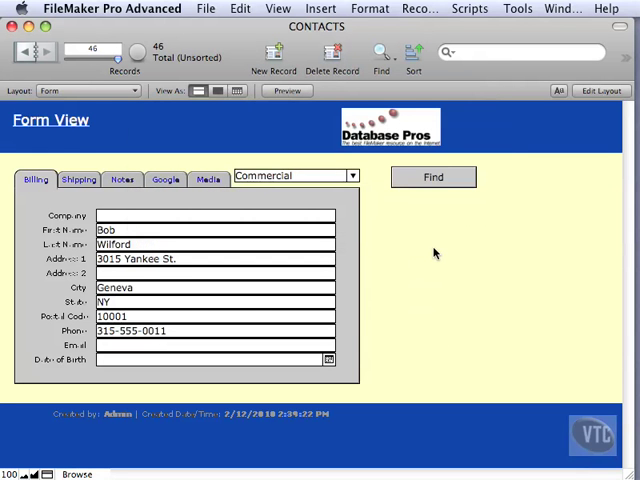